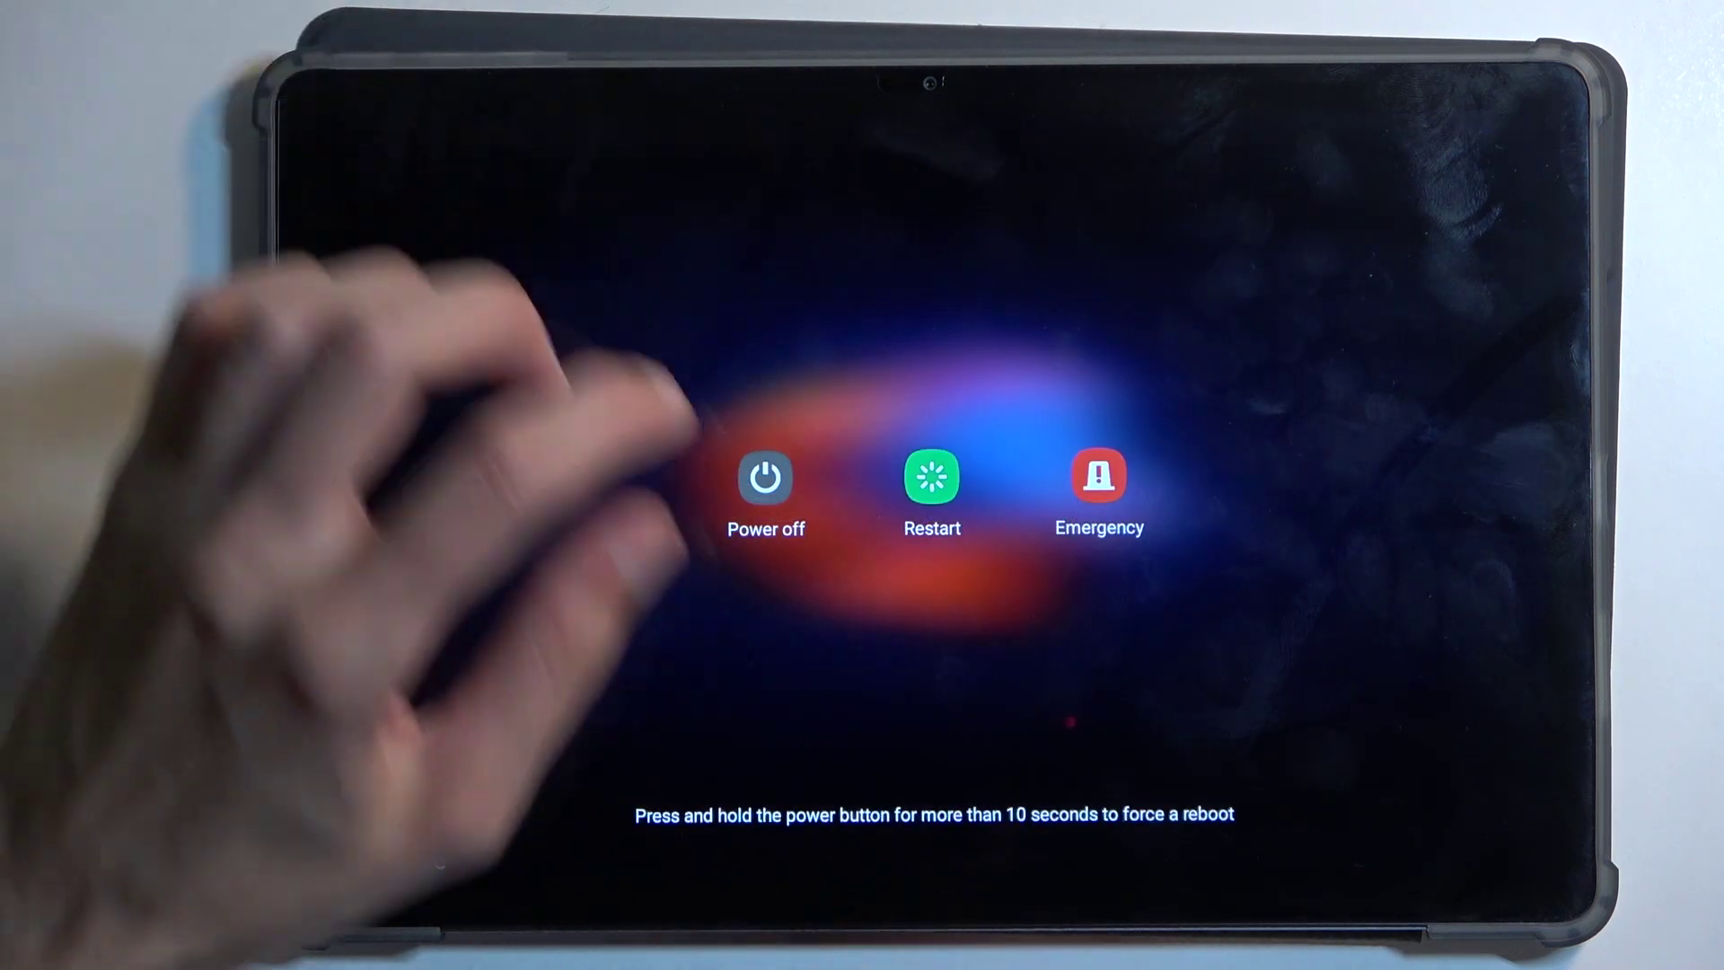
# Select Power off in the tablet's power menu so the shutdown notice appears
pyautogui.click(760, 478)
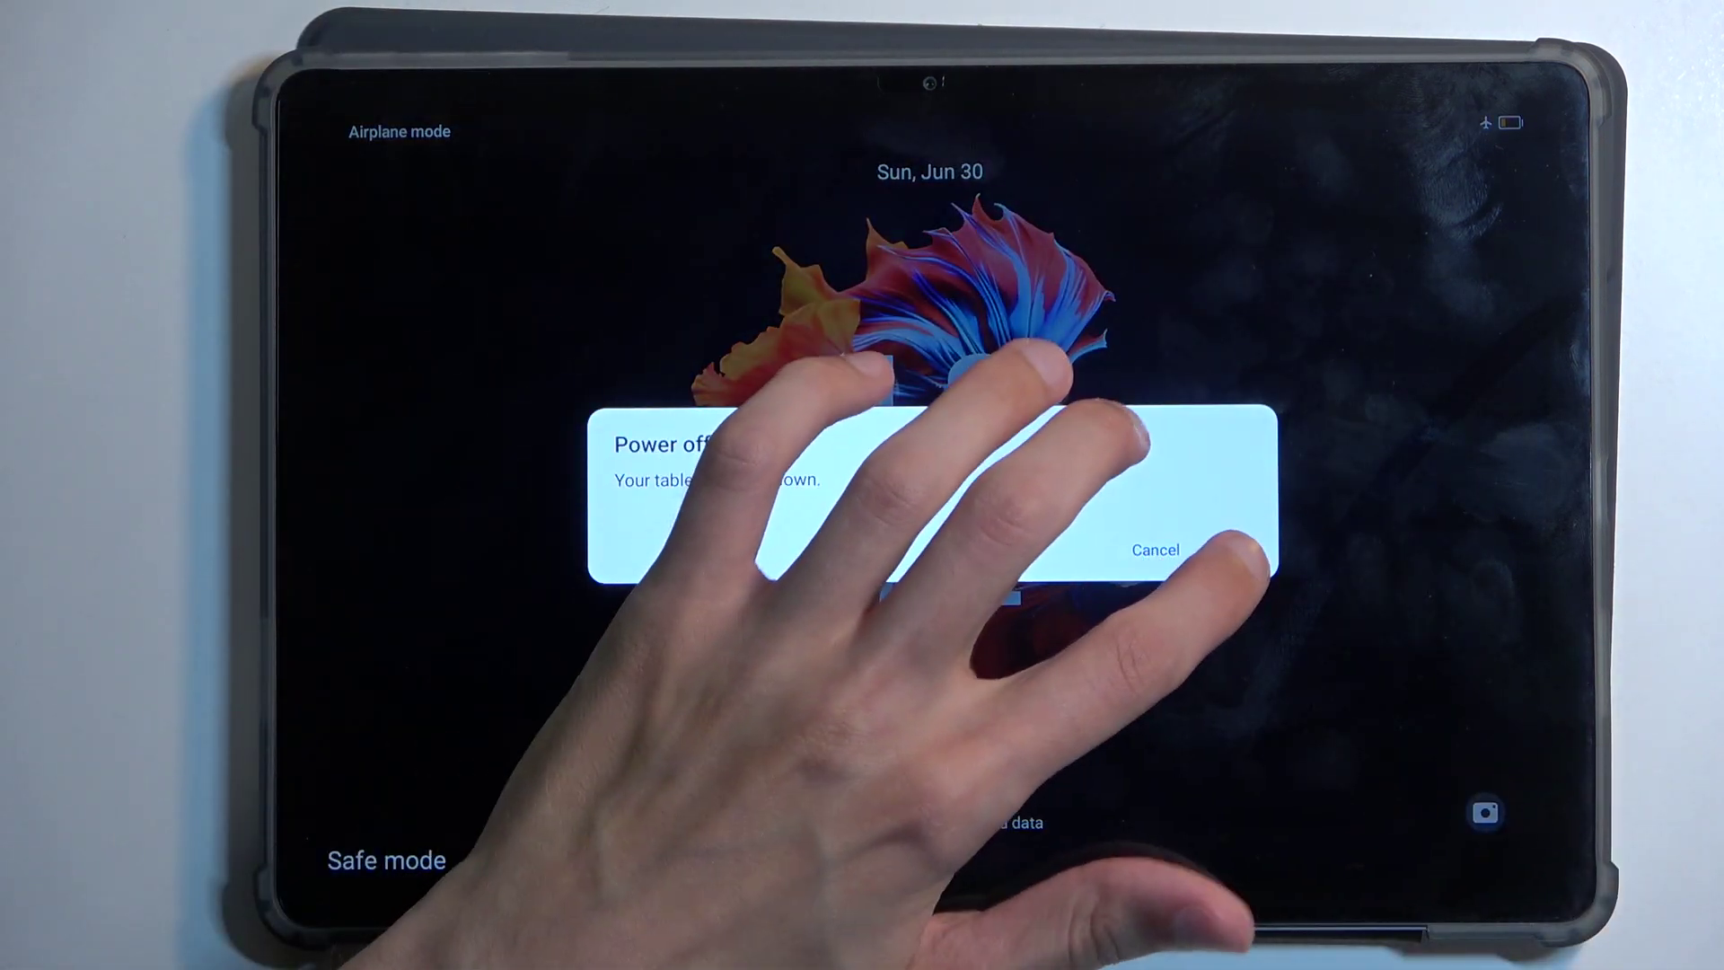